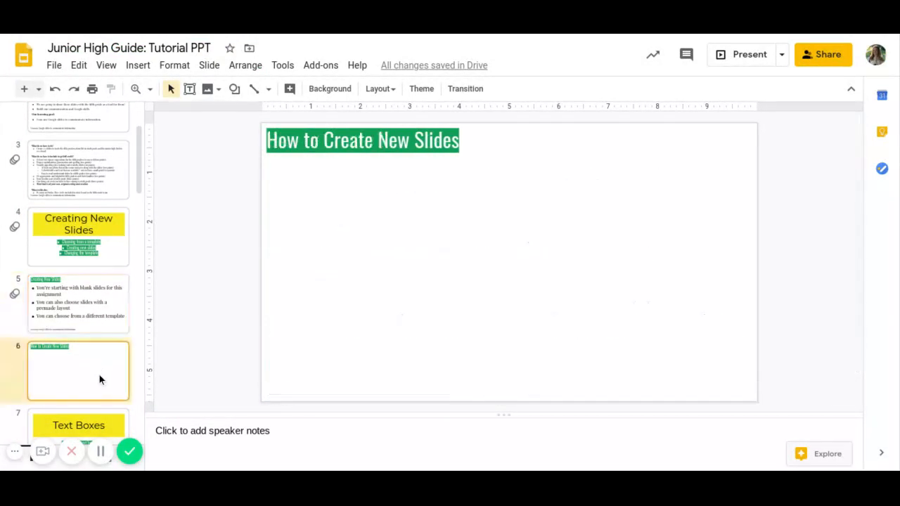
pyautogui.moveTo(30, 93)
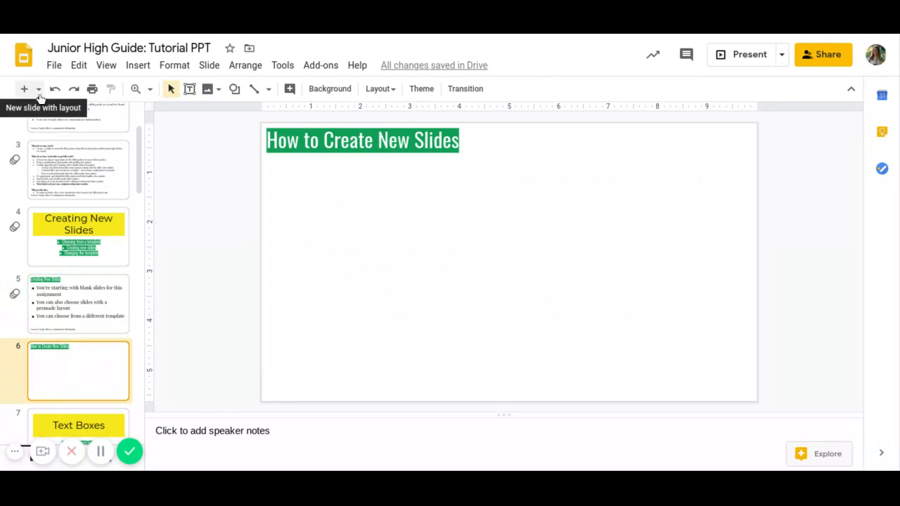
pyautogui.moveTo(23, 89)
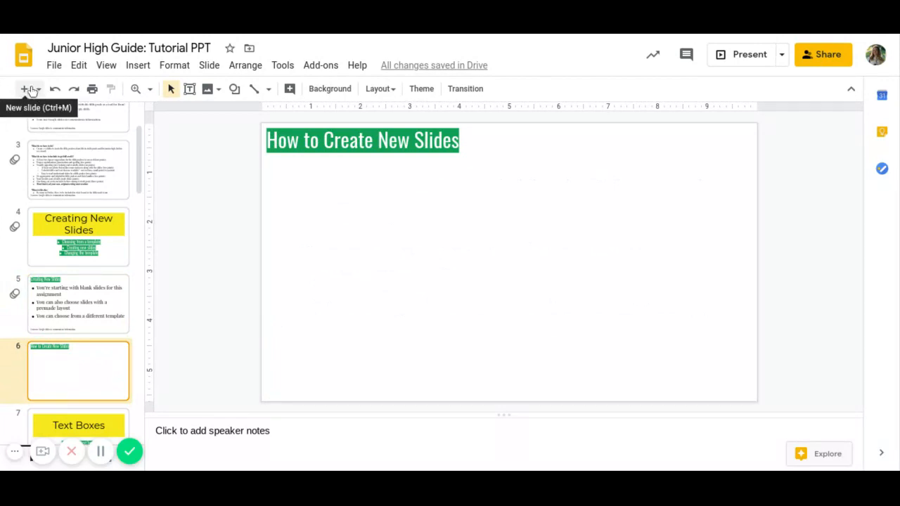
# Add a new slide 7 using the 'Section title and description' layout
pyautogui.click(38, 89)
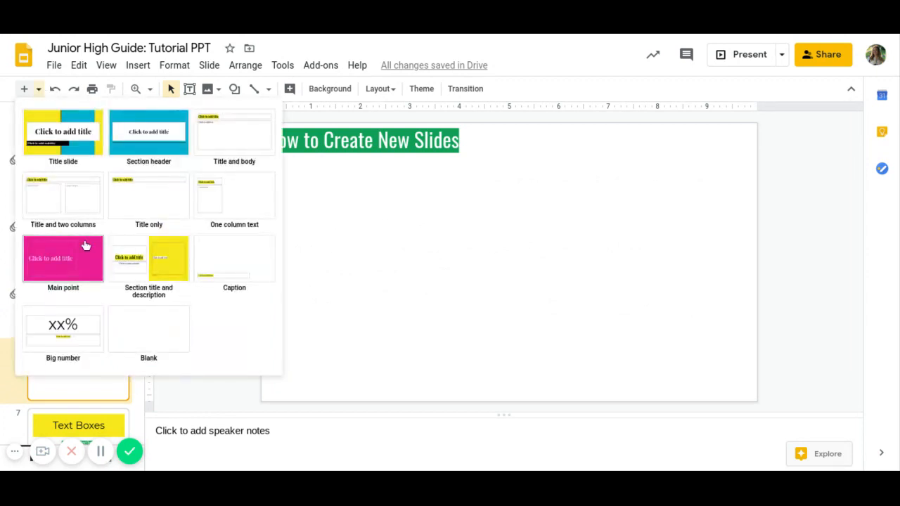
pyautogui.moveTo(186, 315)
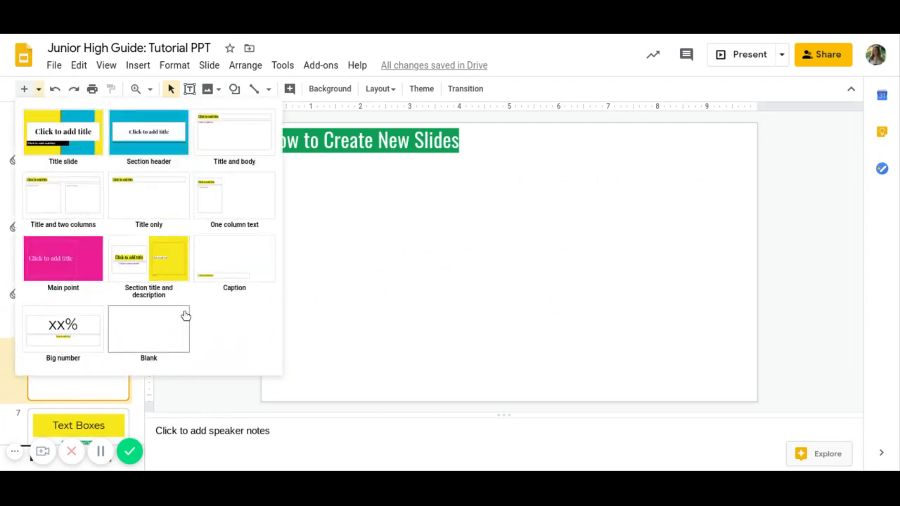
pyautogui.click(149, 259)
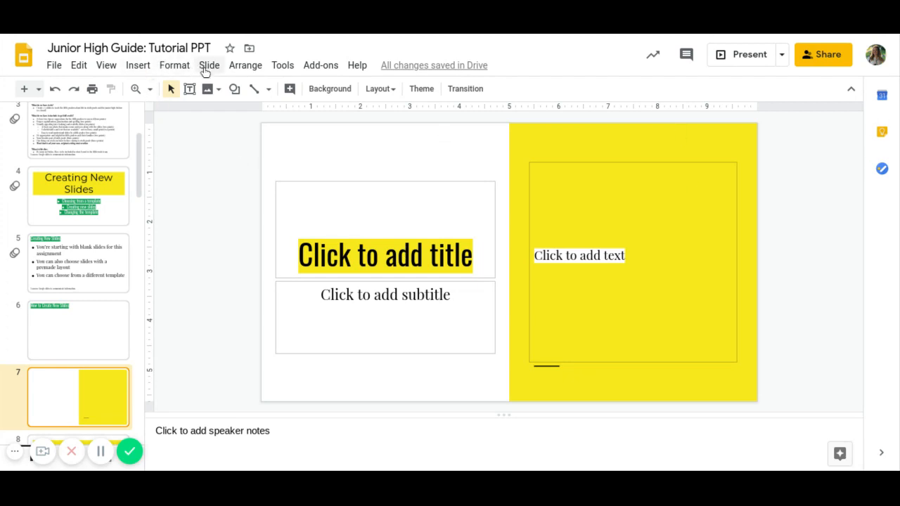
# Open the Change theme panel and scroll through several themes without applying one
pyautogui.click(175, 64)
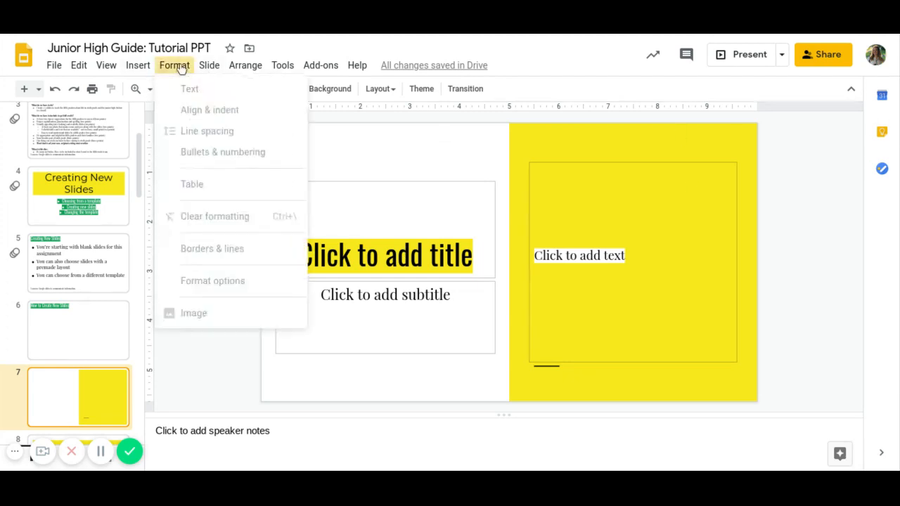
pyautogui.click(209, 64)
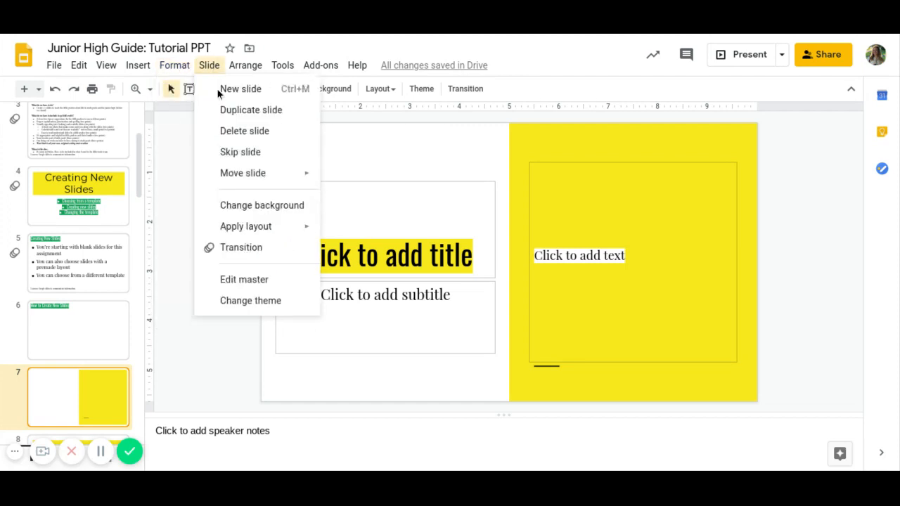
pyautogui.moveTo(260, 300)
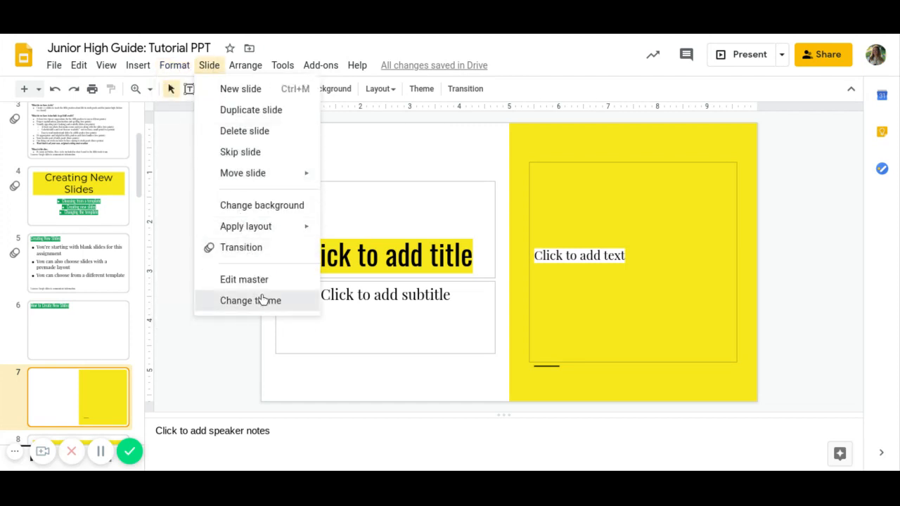
pyautogui.click(250, 300)
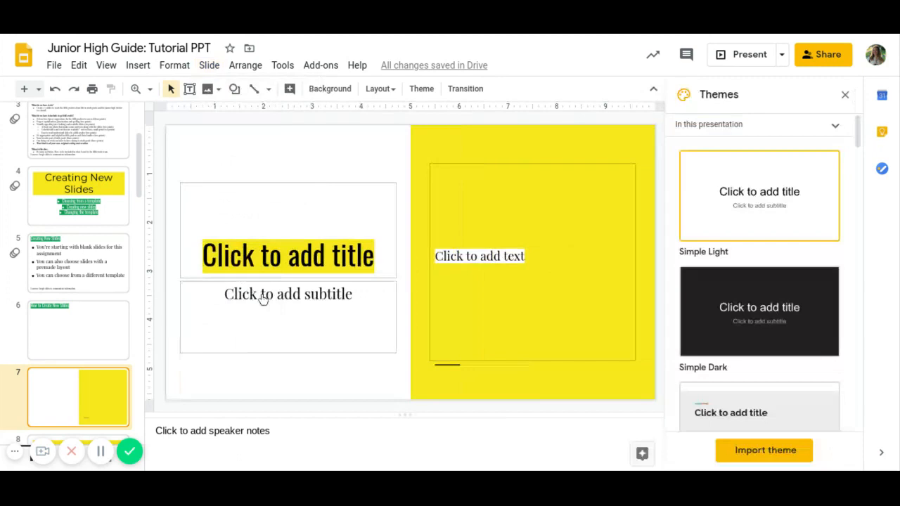
pyautogui.scroll(-3)
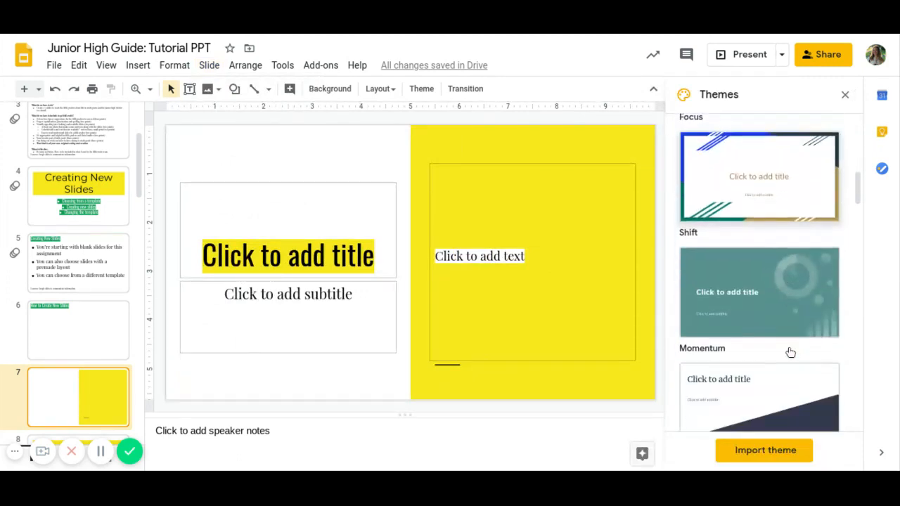
pyautogui.scroll(-3)
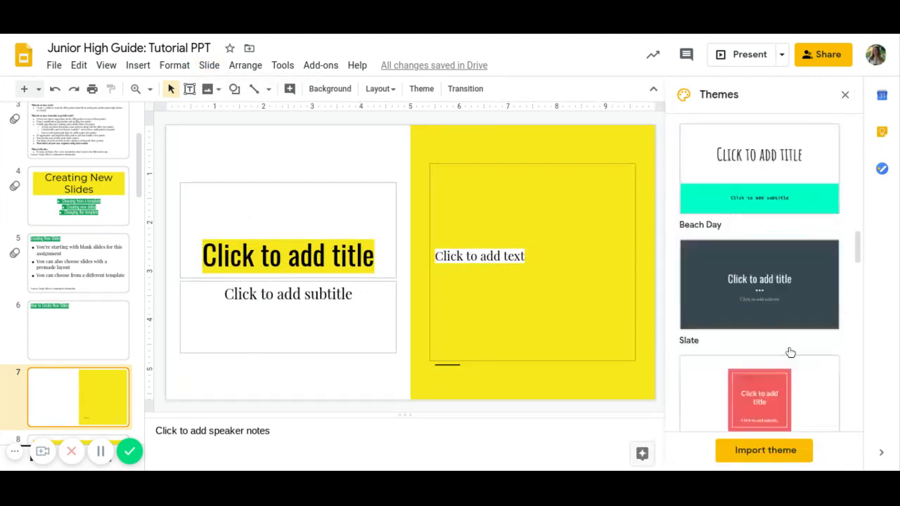
pyautogui.scroll(-3)
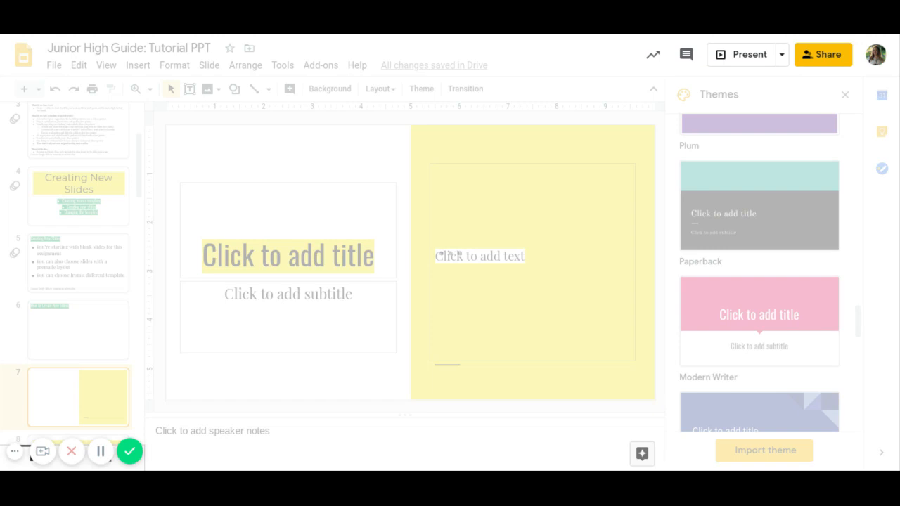
pyautogui.click(759, 304)
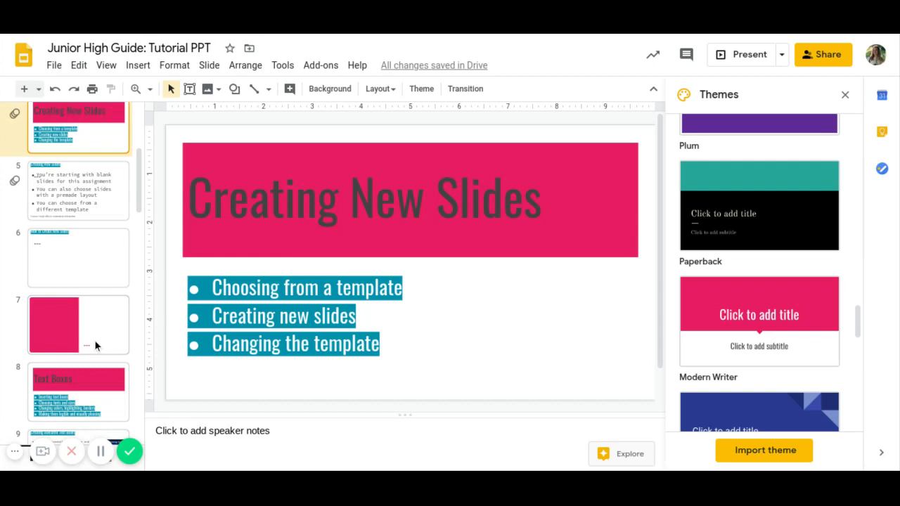
pyautogui.click(79, 65)
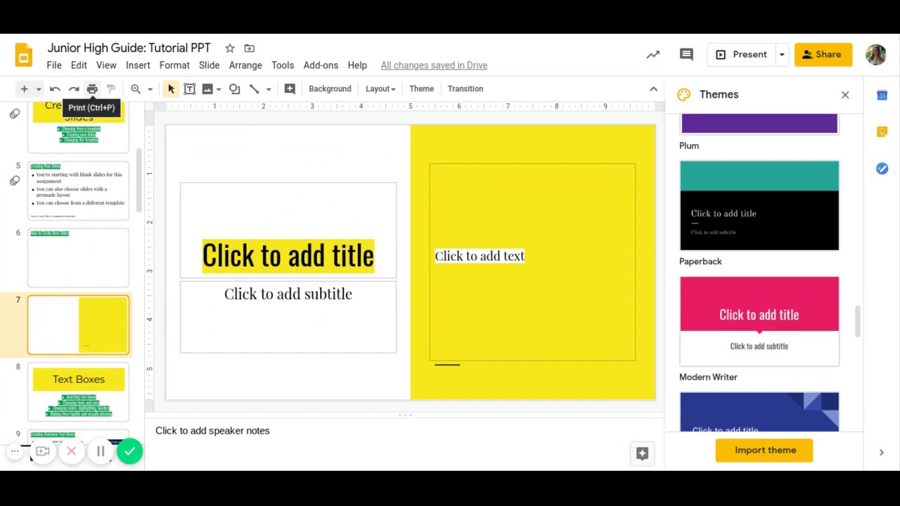
pyautogui.moveTo(51, 109)
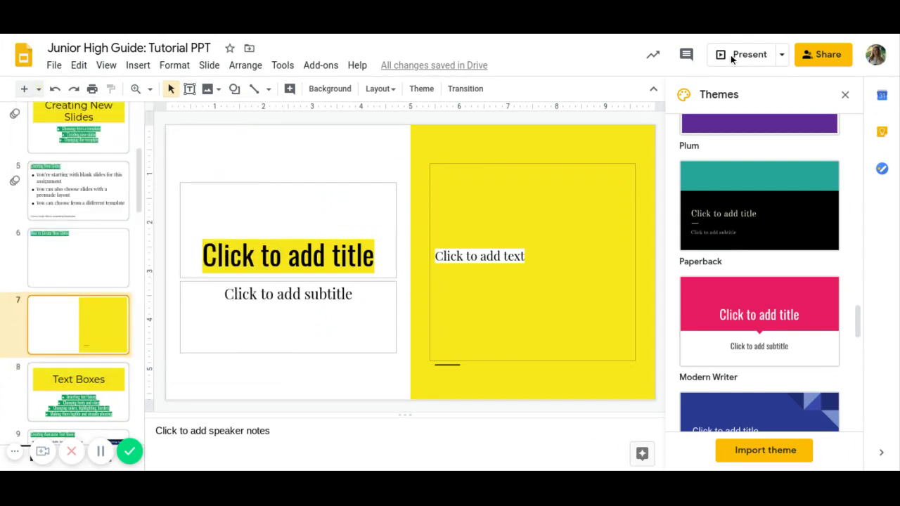
# Select the Text Boxes slide and present the deck full screen
pyautogui.click(78, 391)
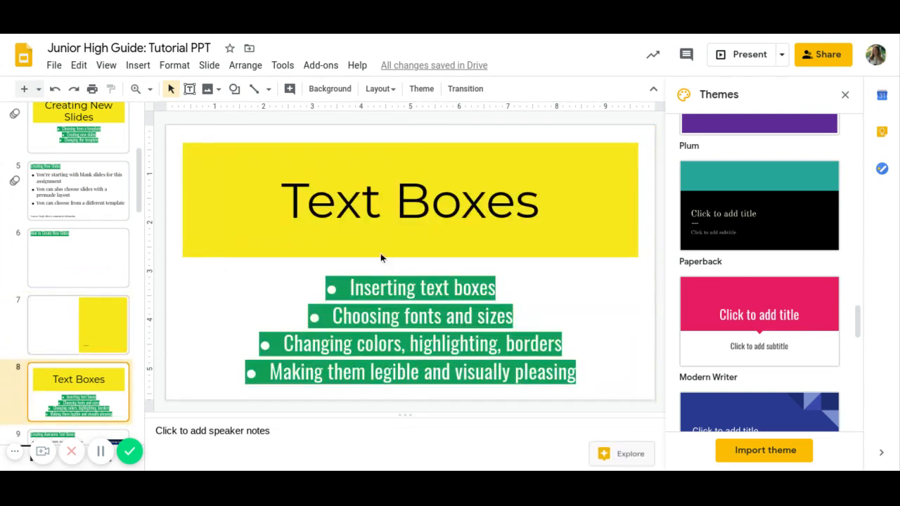
pyautogui.click(750, 54)
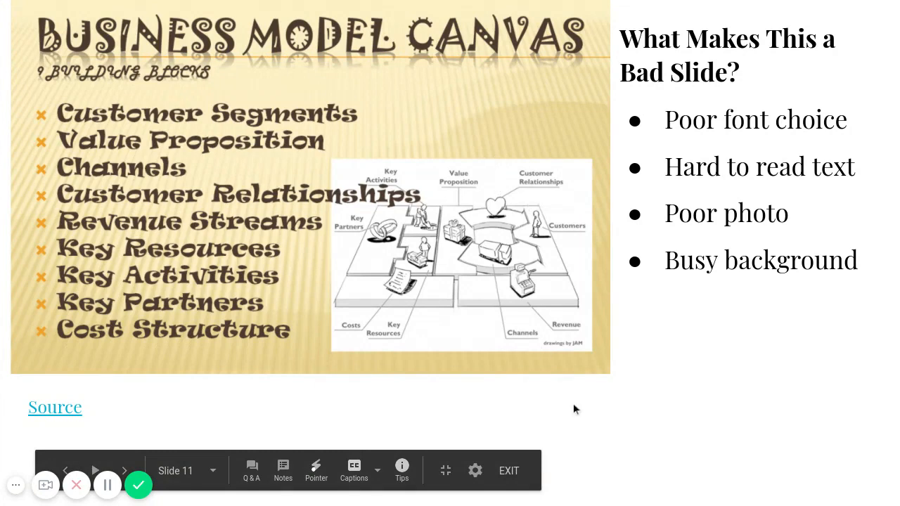
# Advance to slide 12, exit the presentation, and close the Themes panel
pyautogui.click(125, 470)
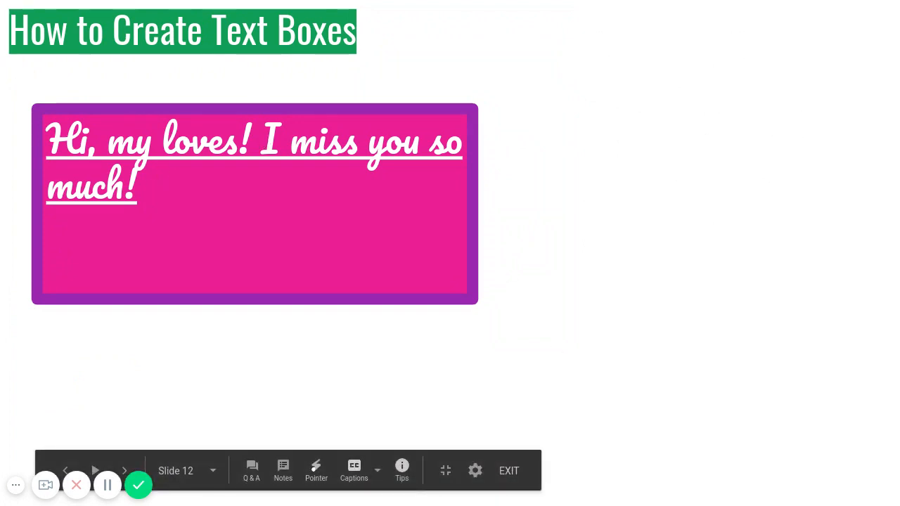
pyautogui.click(509, 471)
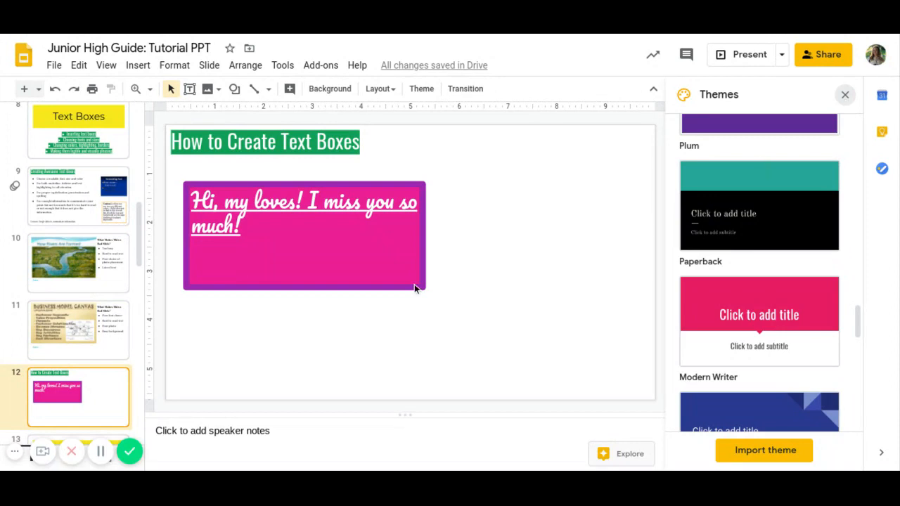
pyautogui.click(844, 94)
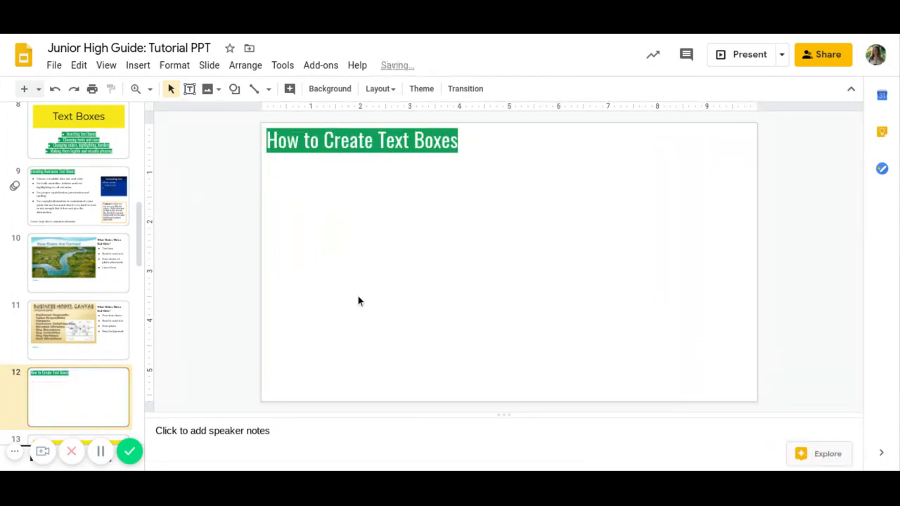
pyautogui.moveTo(189, 88)
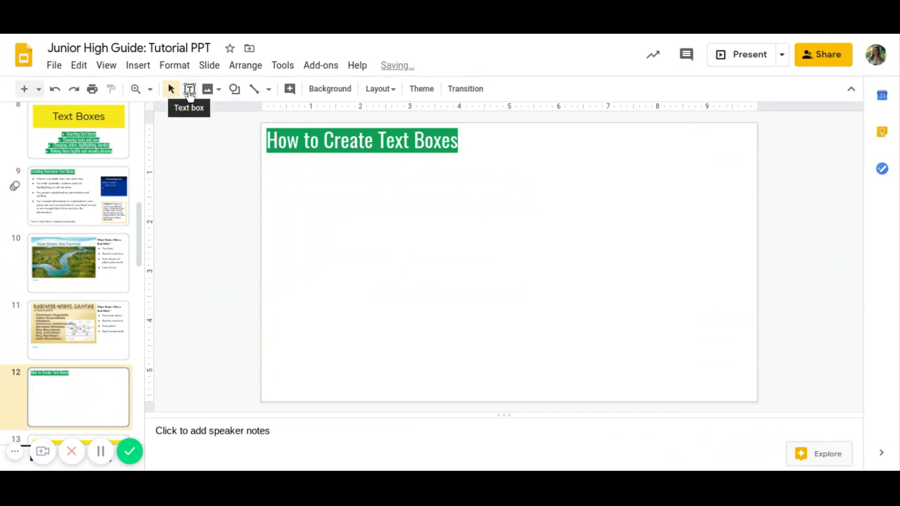
# Draw a text box below slide 12's title reading 'Hello, my loves! I miss you so much!'
pyautogui.click(189, 89)
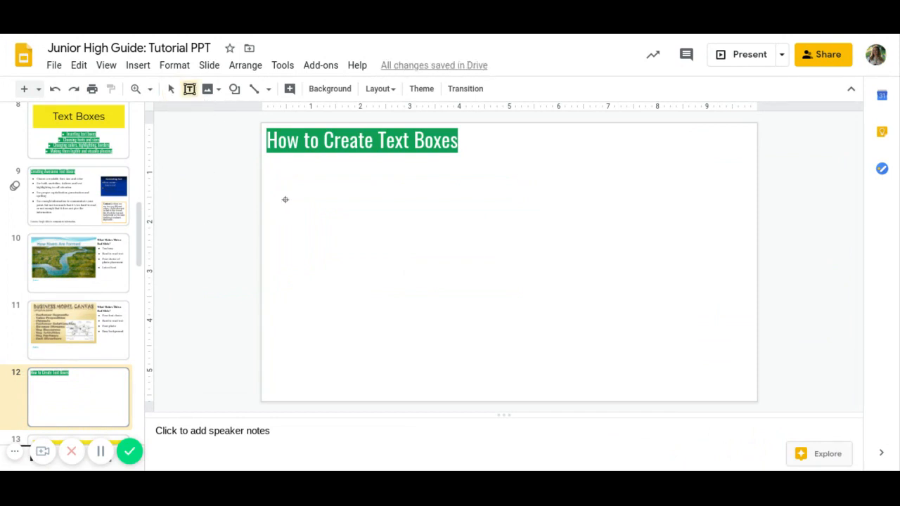
pyautogui.moveTo(285, 200); pyautogui.dragTo(632, 336)
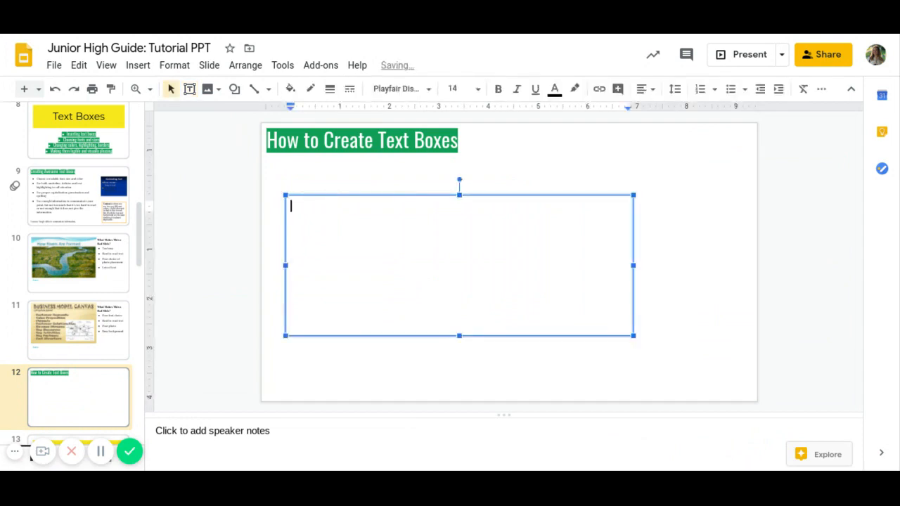
pyautogui.write('Hii')
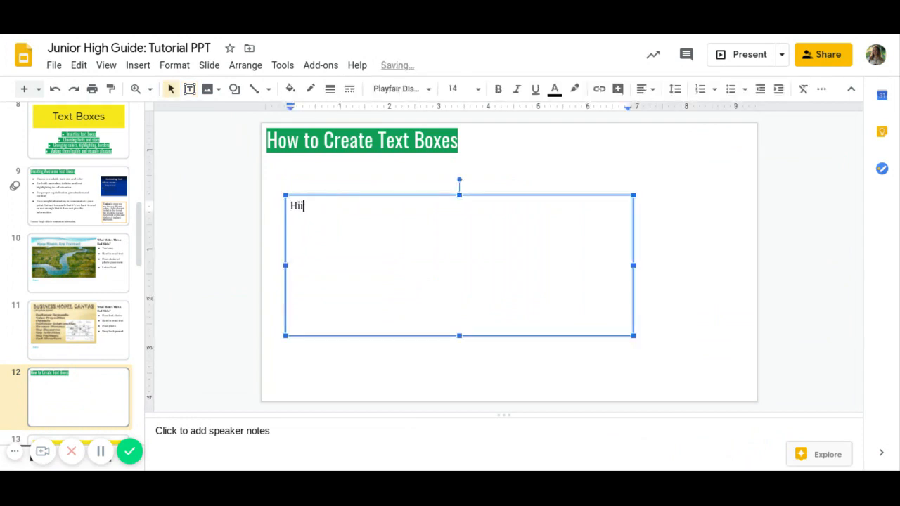
pyautogui.write('Hello, my loves! I miss you so muhc!')
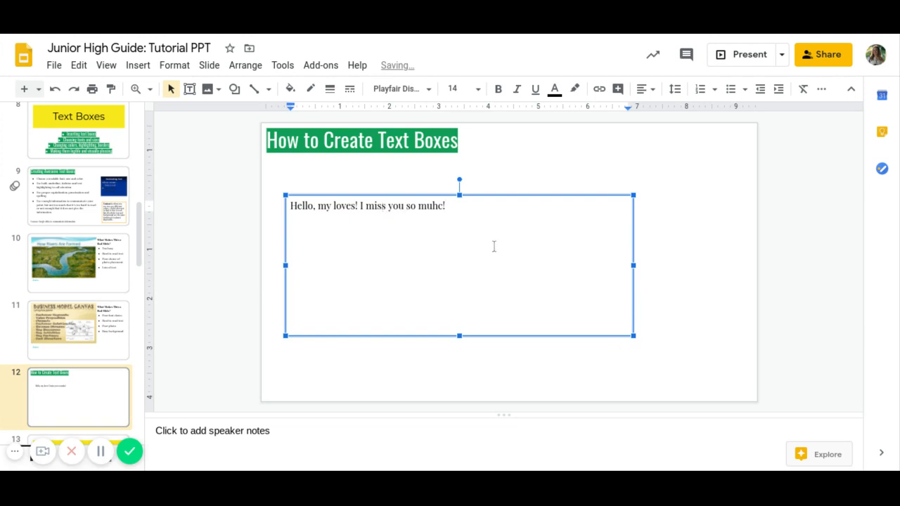
pyautogui.moveTo(487, 207)
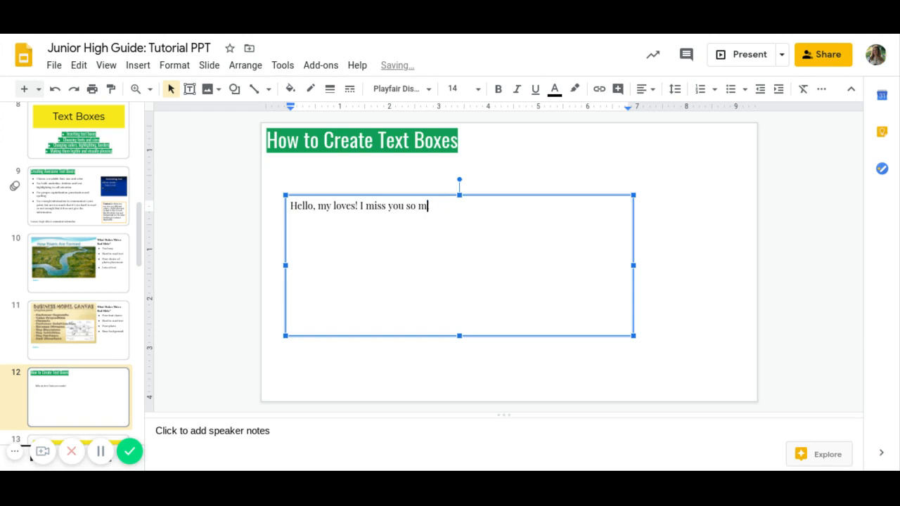
pyautogui.write('uch!')
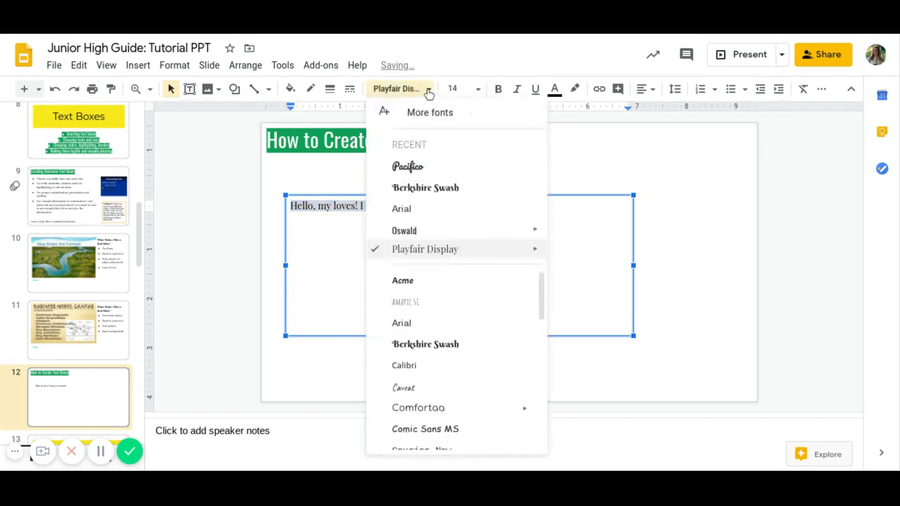
pyautogui.moveTo(435, 166)
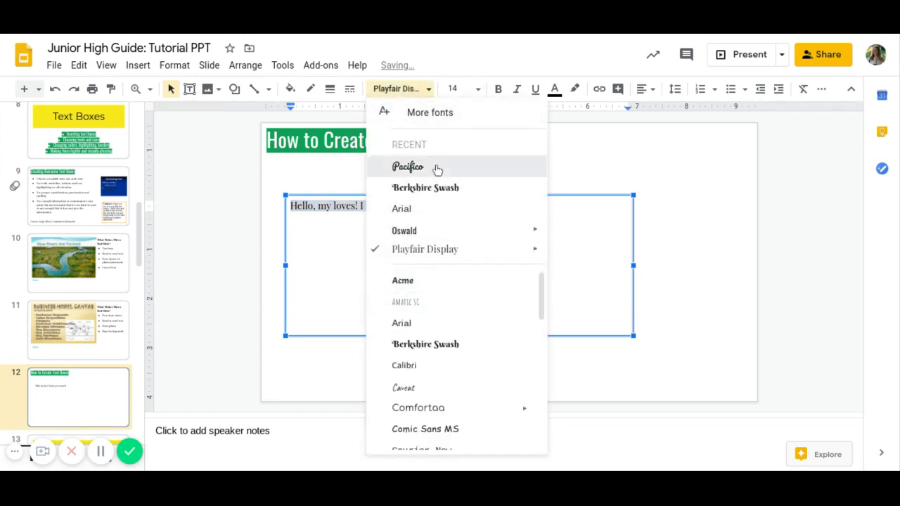
# Set the greeting in Berkshire Swash at size 30, with italic and underline removed
pyautogui.click(407, 166)
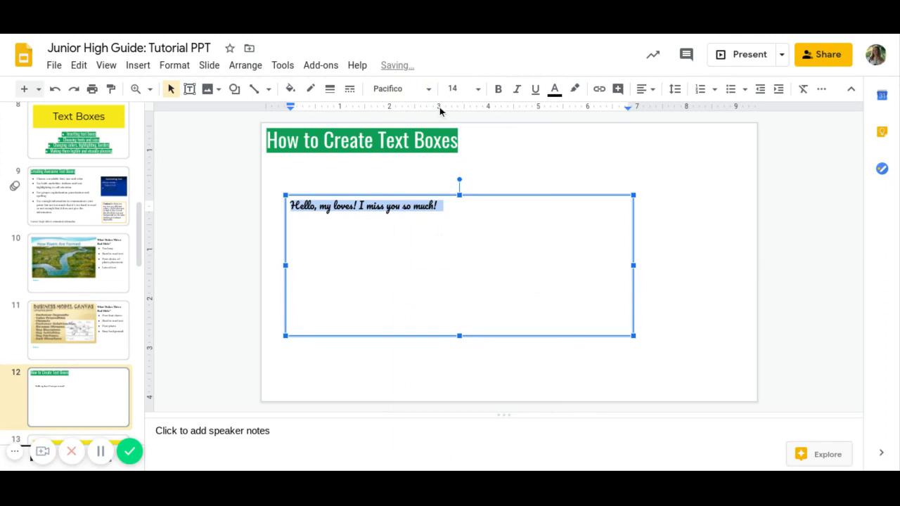
pyautogui.click(400, 87)
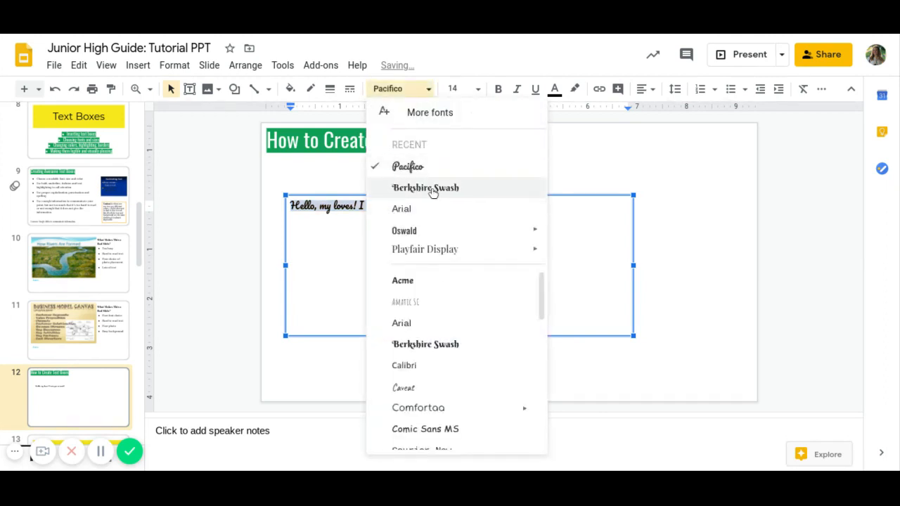
pyautogui.click(425, 188)
pyautogui.write('100')
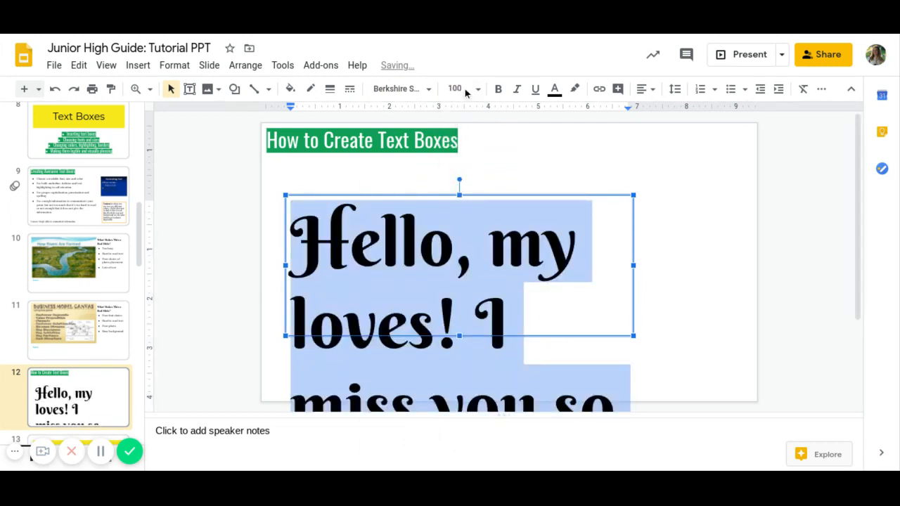
pyautogui.click(464, 88)
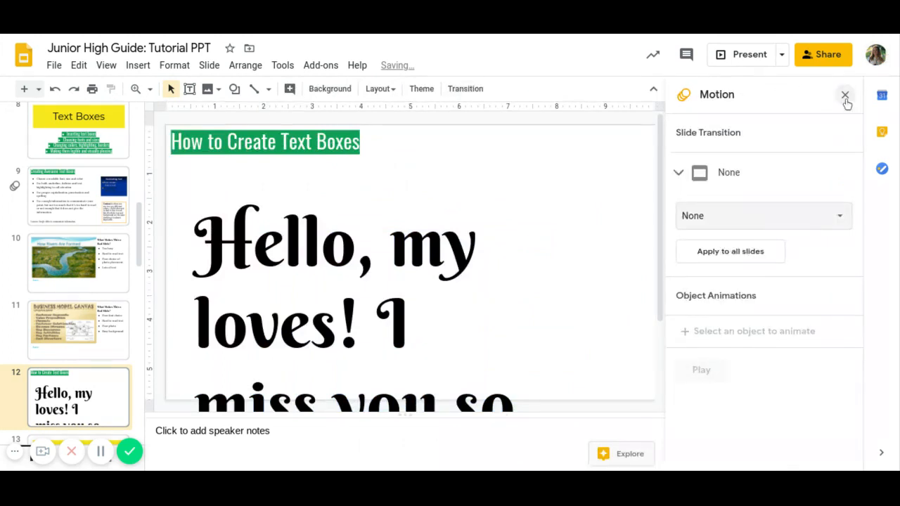
pyautogui.click(845, 95)
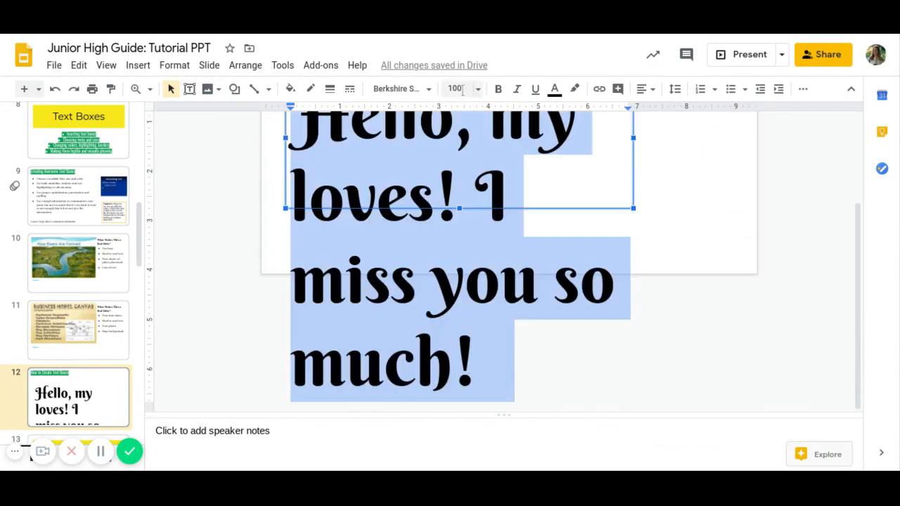
pyautogui.click(478, 89)
pyautogui.write('30')
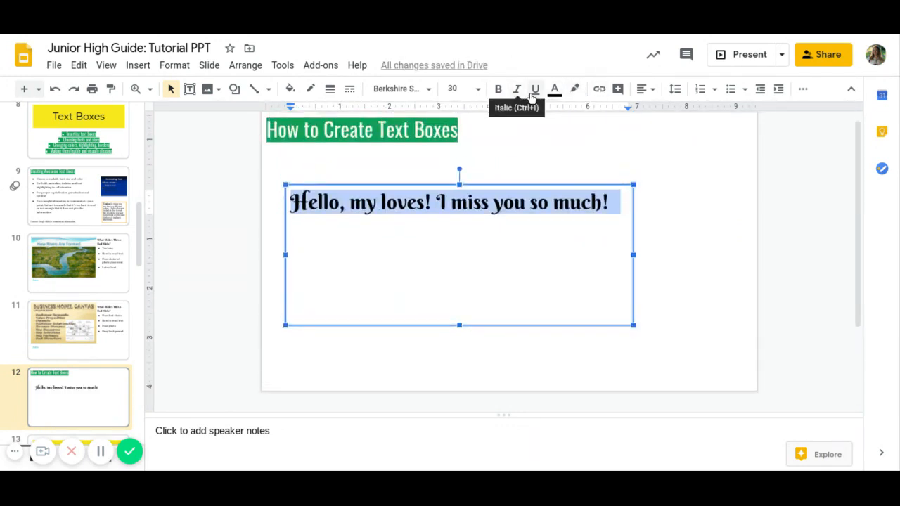
pyautogui.click(516, 88)
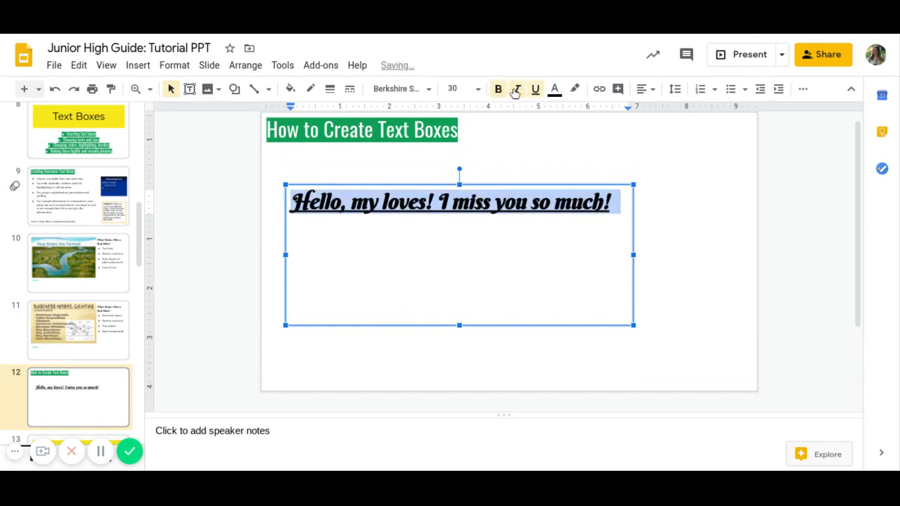
pyautogui.click(498, 88)
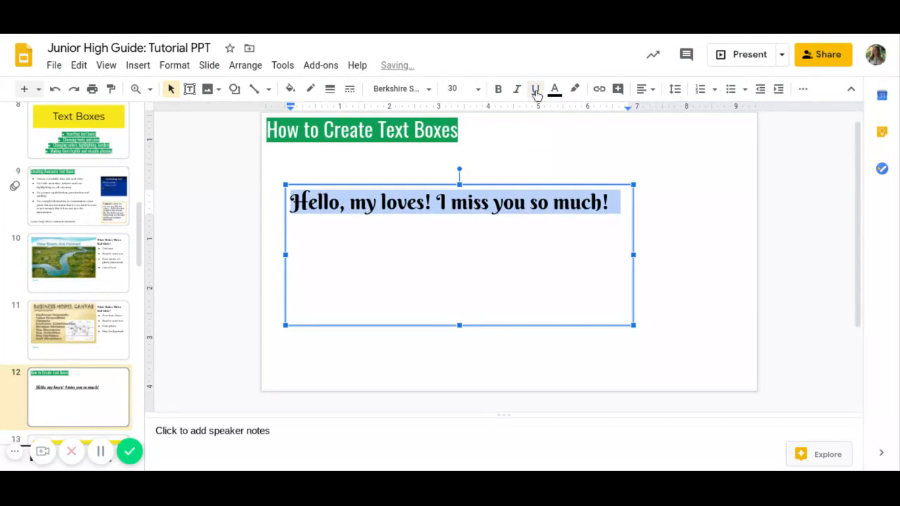
pyautogui.moveTo(289, 89)
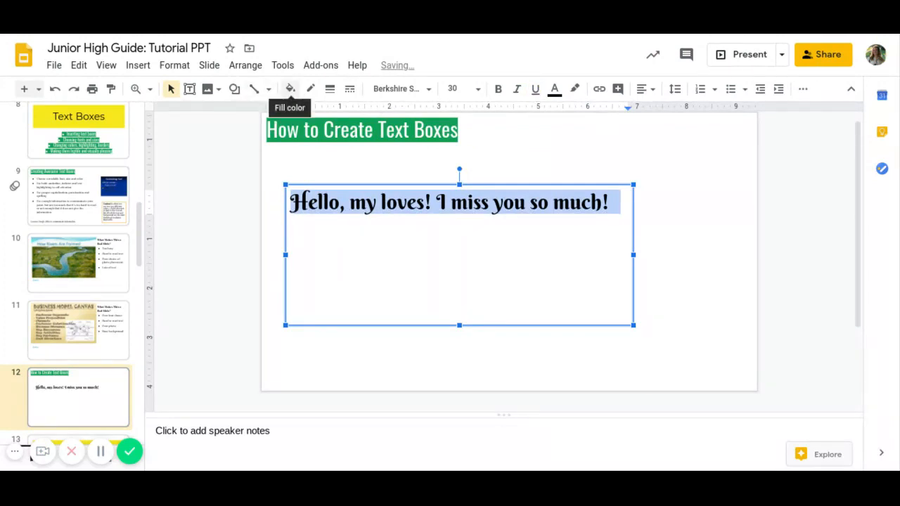
# Fill the greeting box with pink and set its border weight to 4px
pyautogui.click(290, 88)
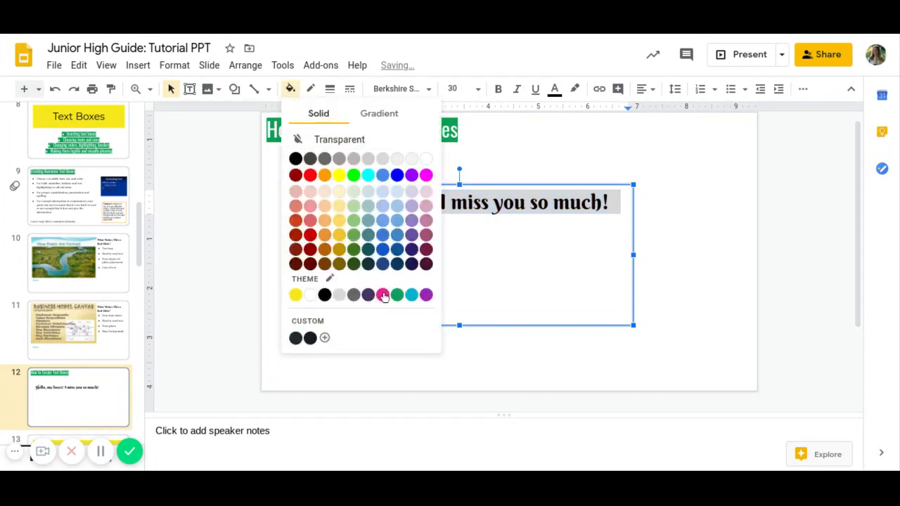
pyautogui.click(367, 294)
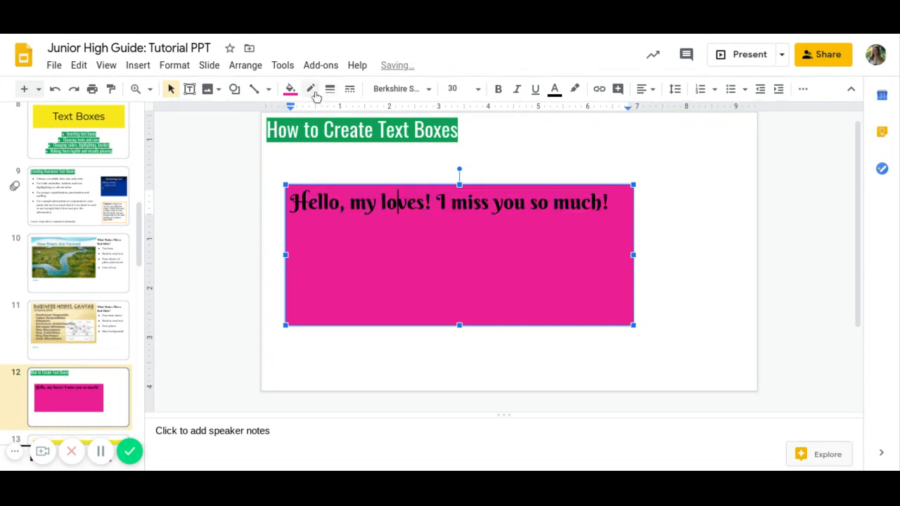
pyautogui.moveTo(329, 89)
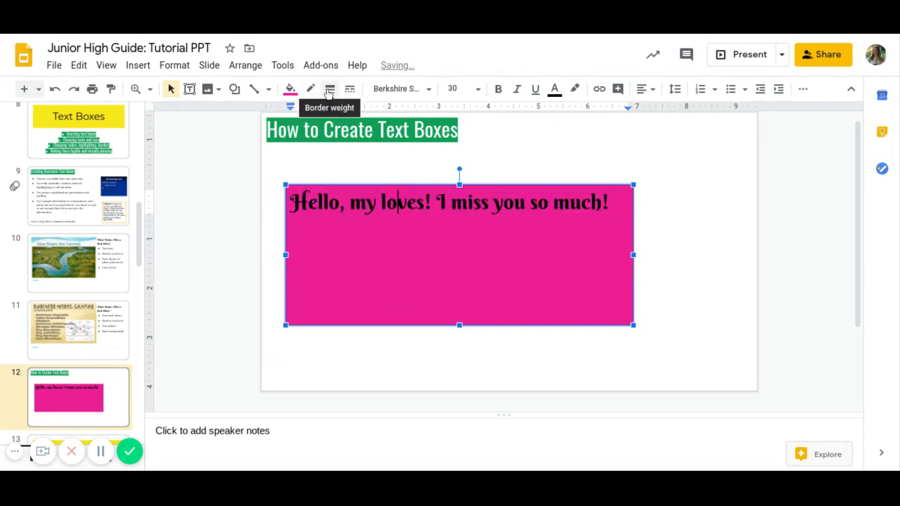
pyautogui.click(329, 88)
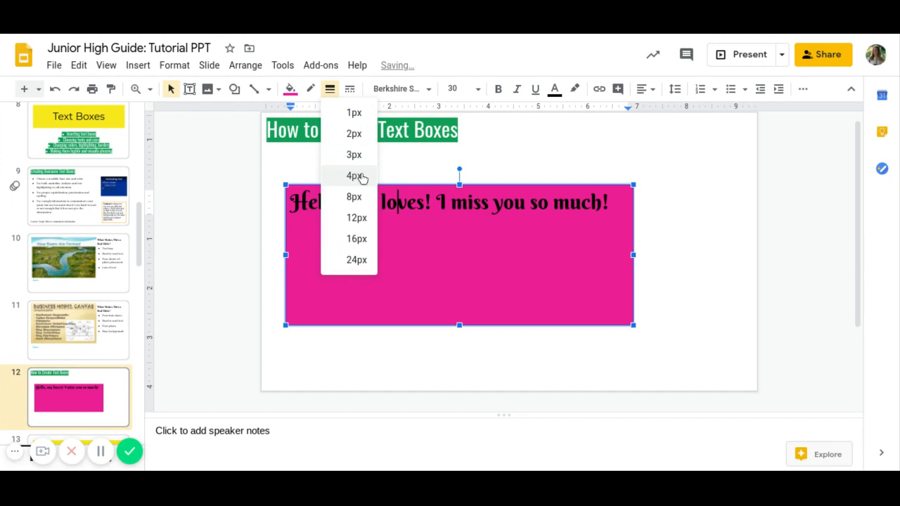
pyautogui.click(356, 175)
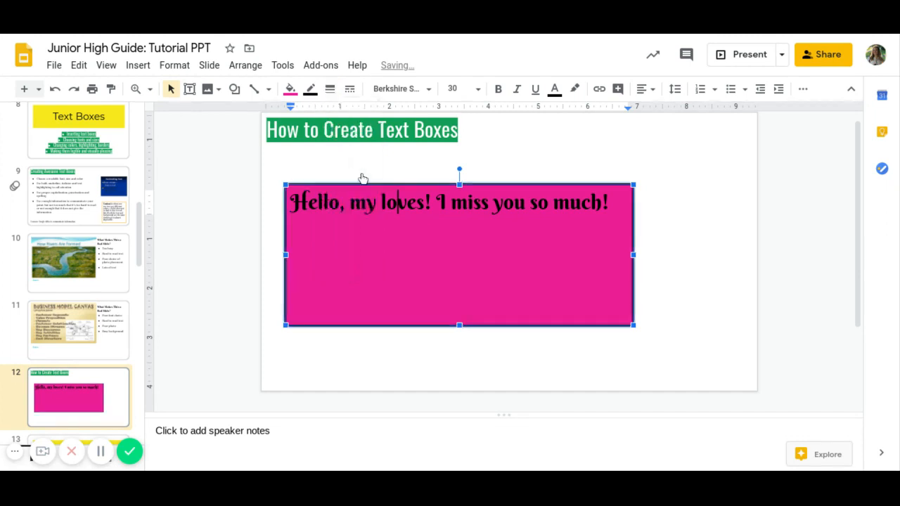
pyautogui.click(310, 89)
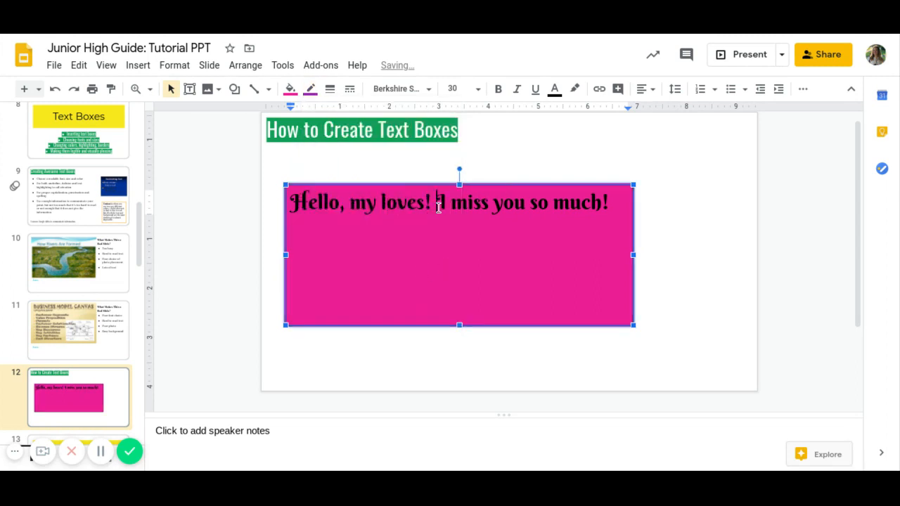
# Remove the highlight from 'I miss you so much!' so it shows white on pink
pyautogui.moveTo(436, 203); pyautogui.dragTo(608, 202)
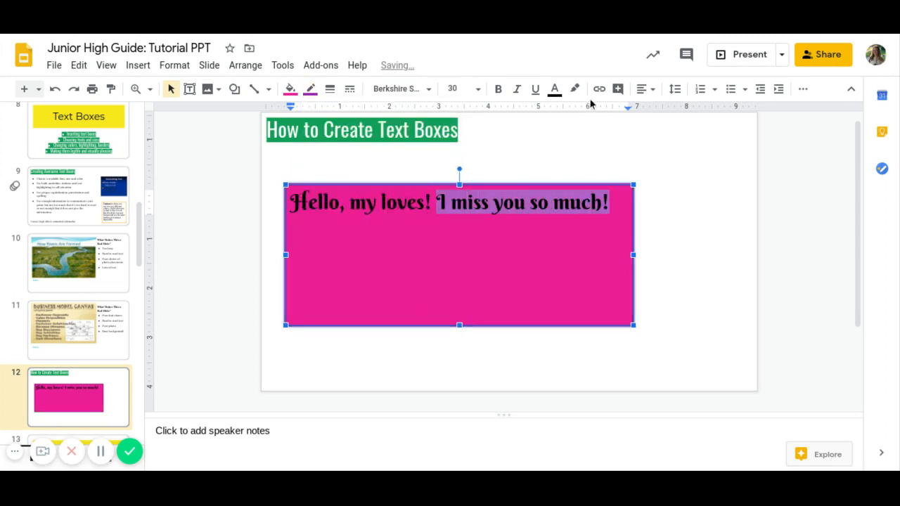
pyautogui.click(575, 89)
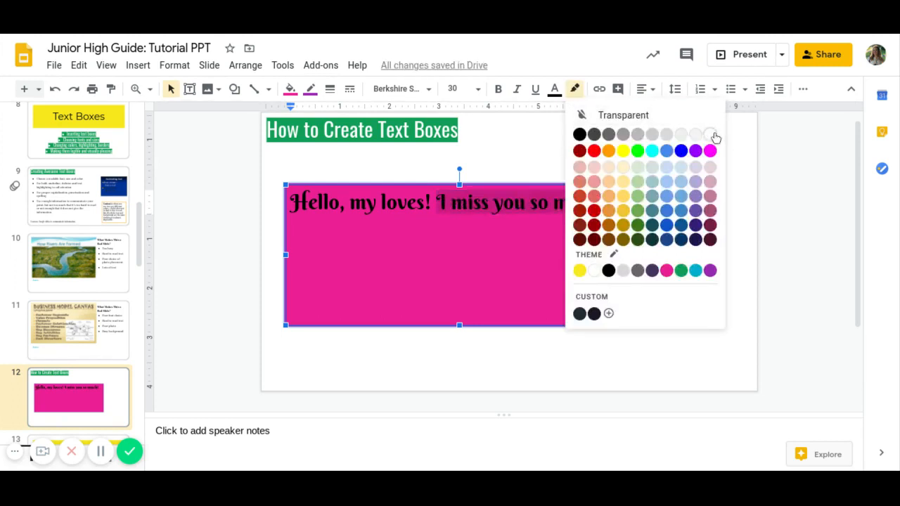
pyautogui.click(710, 134)
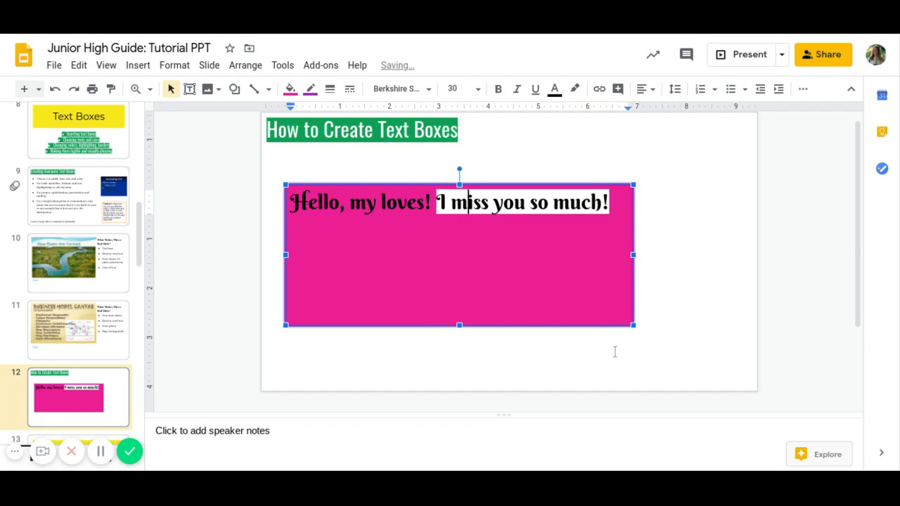
pyautogui.moveTo(589, 216)
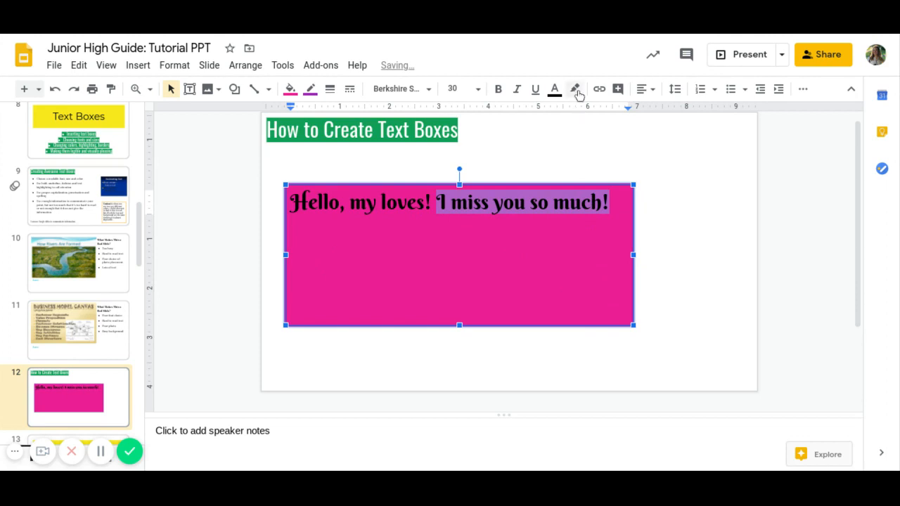
pyautogui.click(554, 88)
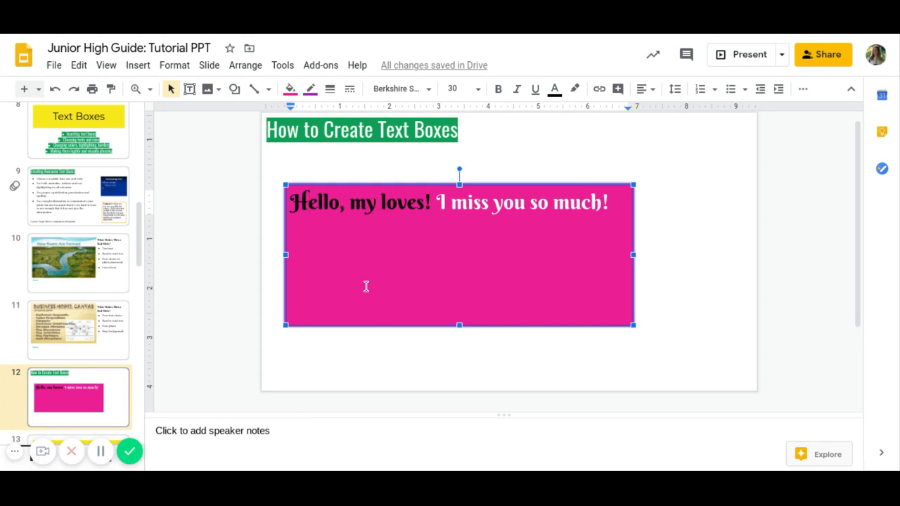
pyautogui.scroll(-3)
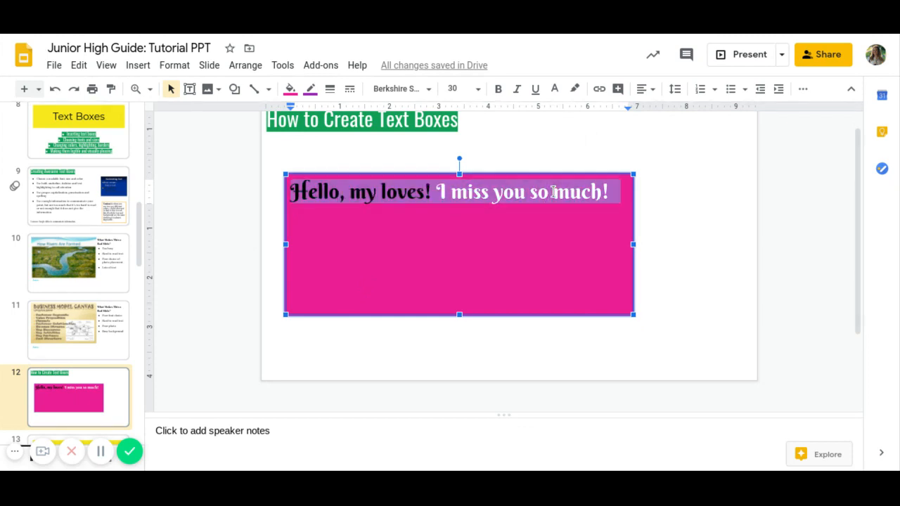
pyautogui.click(640, 88)
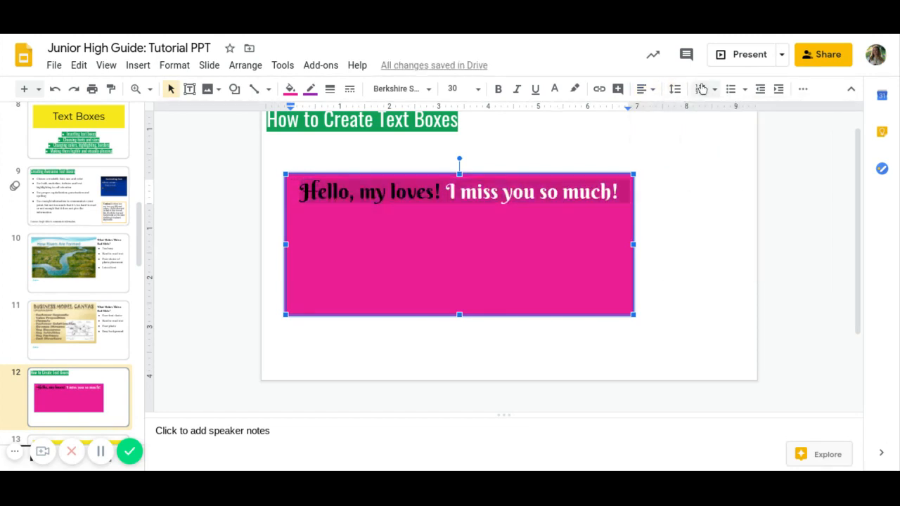
pyautogui.scroll(-3)
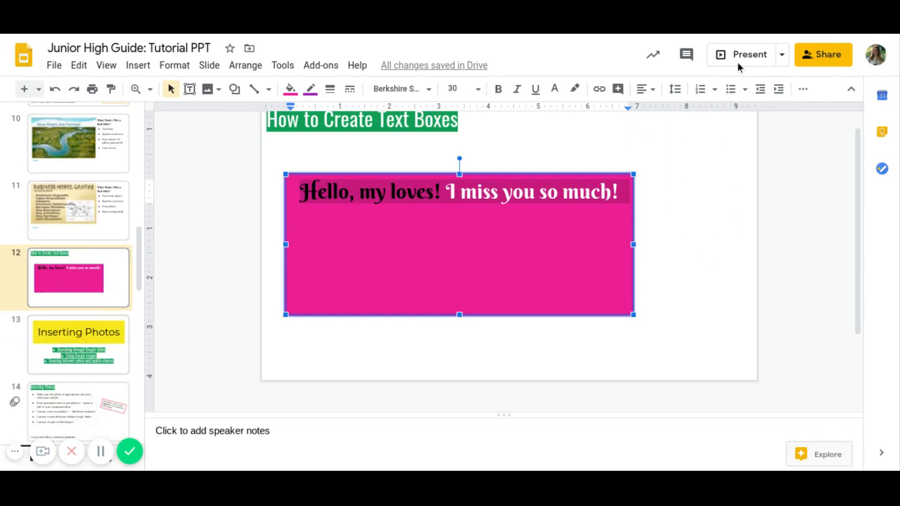
# Present the deck and advance through the slides from the Inserting Photos slide
pyautogui.click(749, 54)
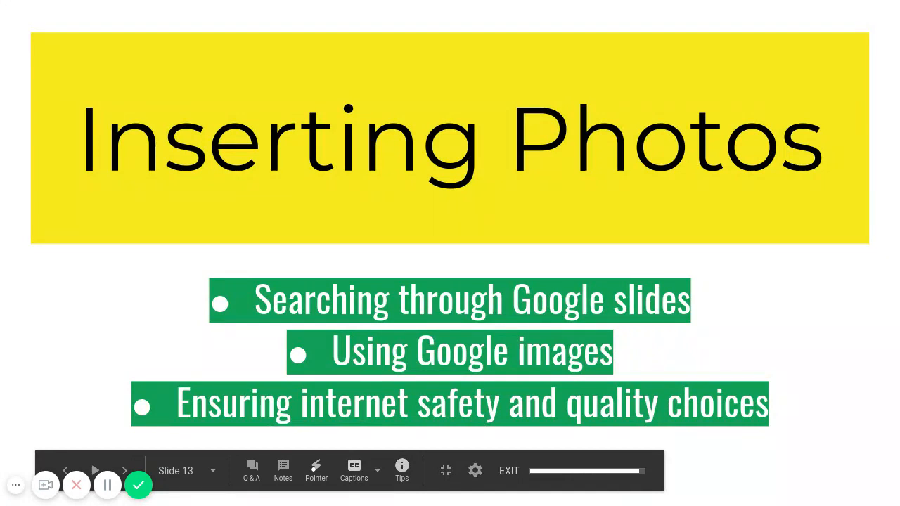
pyautogui.click(508, 470)
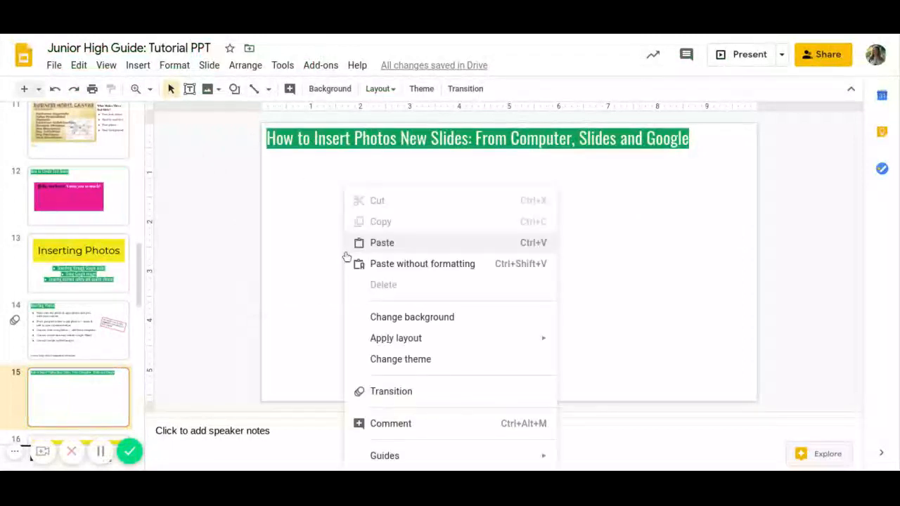
# Paste the dog photo onto slide 15 and start a web image search
pyautogui.click(382, 243)
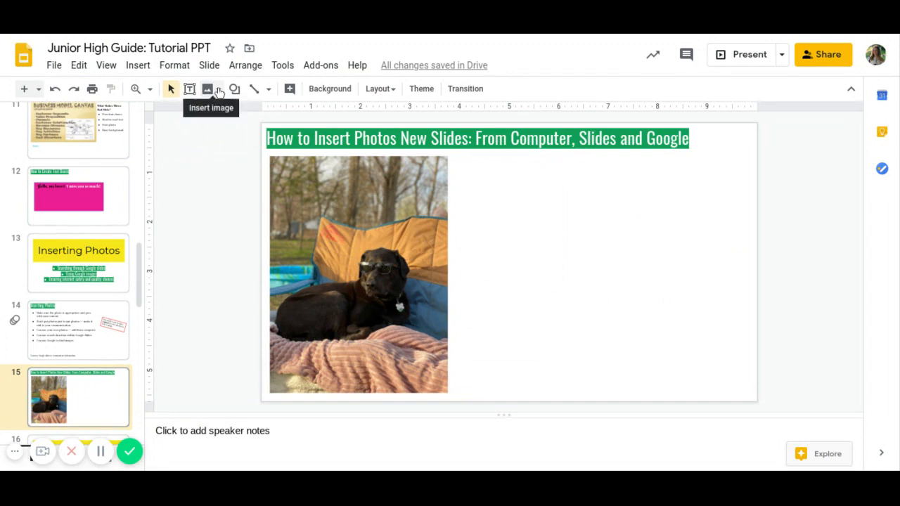
pyautogui.click(208, 89)
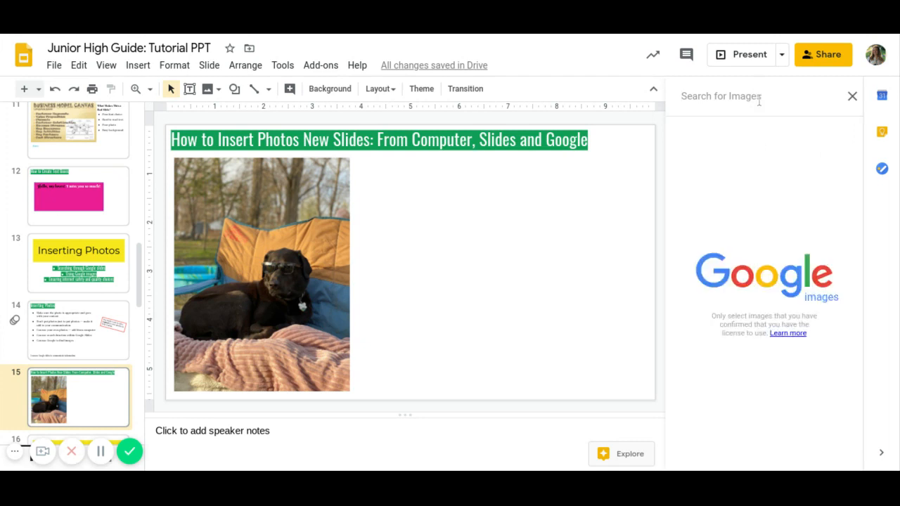
# Search images for 'Michelle Obama' and insert a portrait beside the dog photo
pyautogui.write('Michelle Obama')
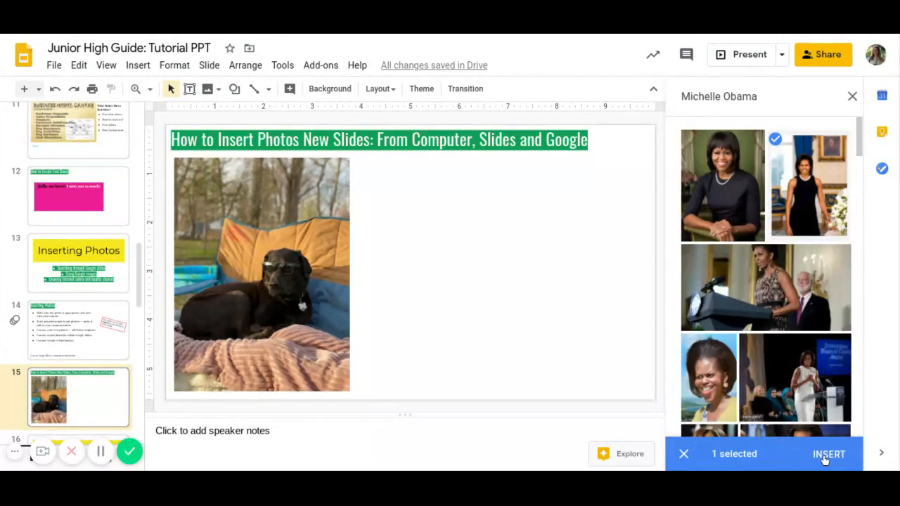
pyautogui.click(829, 454)
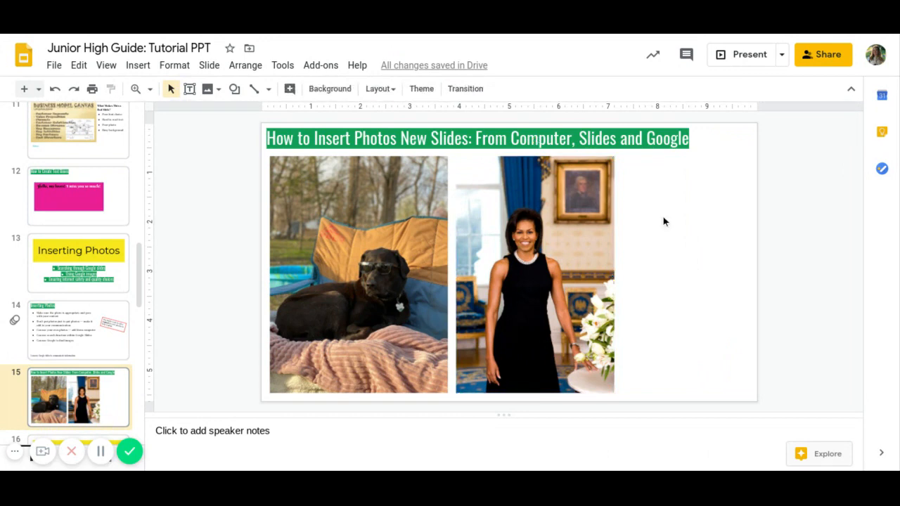
pyautogui.moveTo(640, 253)
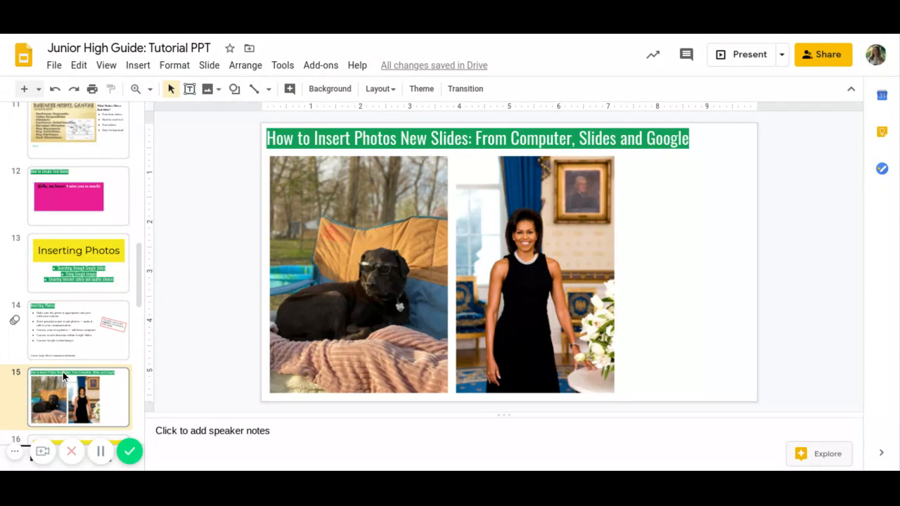
pyautogui.scroll(-3)
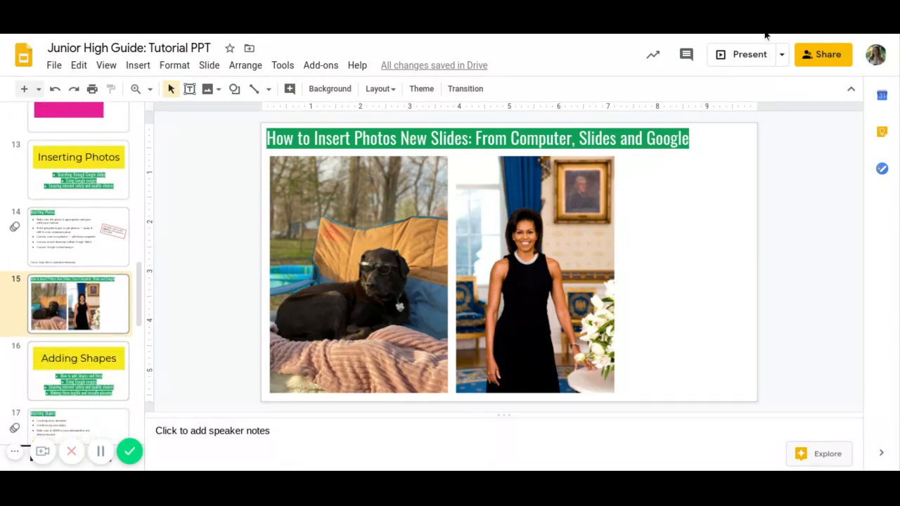
# Step through slides 18 and 19 to reach slide 20, 'How to Insert Shapes'
pyautogui.click(749, 54)
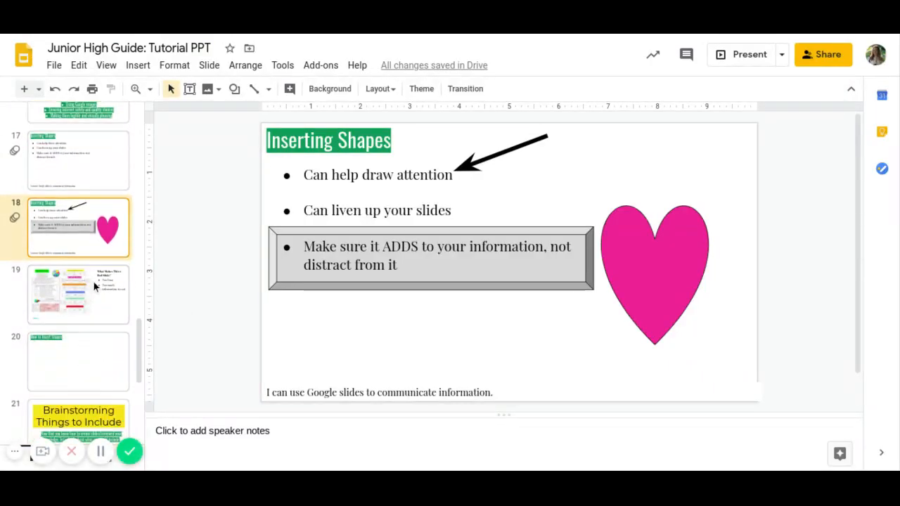
pyautogui.click(77, 294)
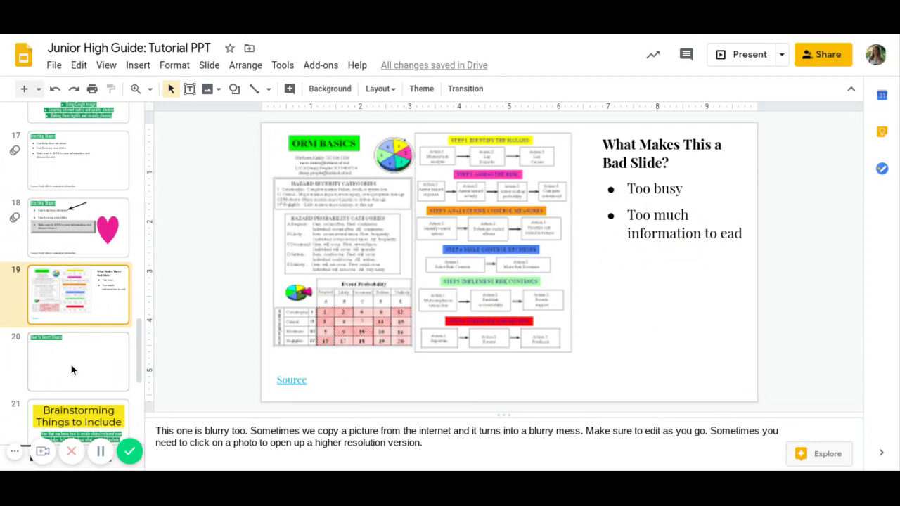
pyautogui.click(77, 361)
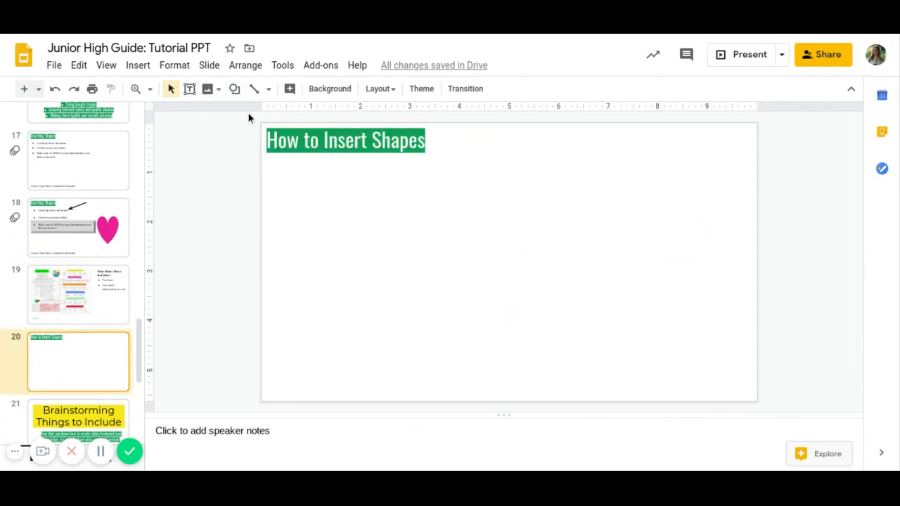
# Draw a large grey Explosion starburst on slide 20, then open slide 21
pyautogui.click(234, 89)
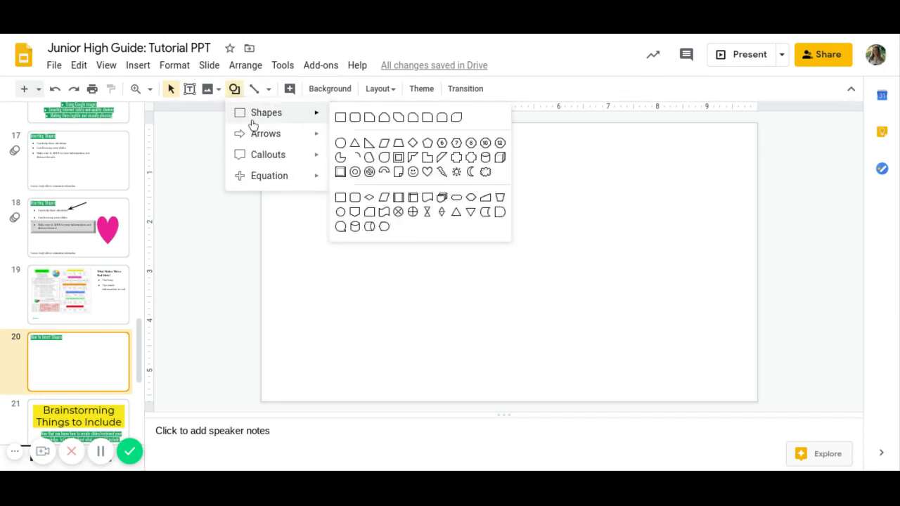
pyautogui.moveTo(430, 172)
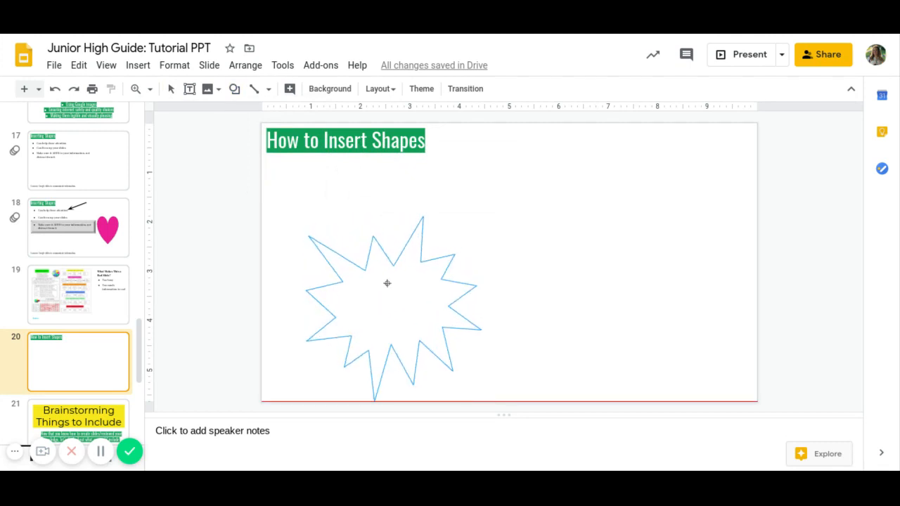
pyautogui.click(387, 283)
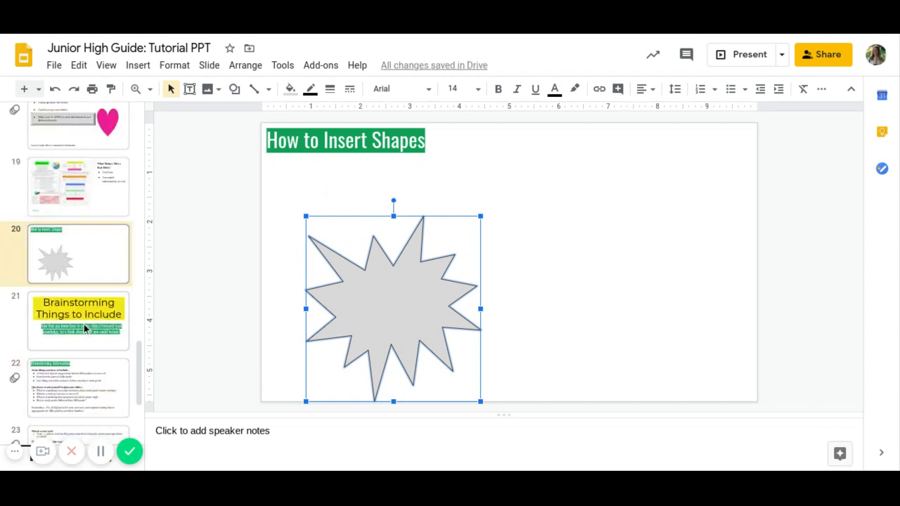
pyautogui.click(78, 320)
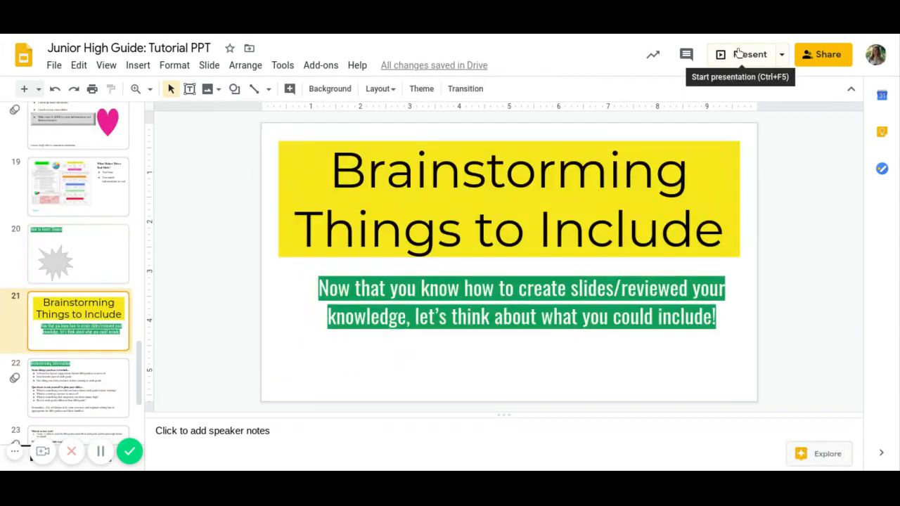
# Present the deck full screen, starting from the 'Brainstorming Information' slide
pyautogui.click(750, 54)
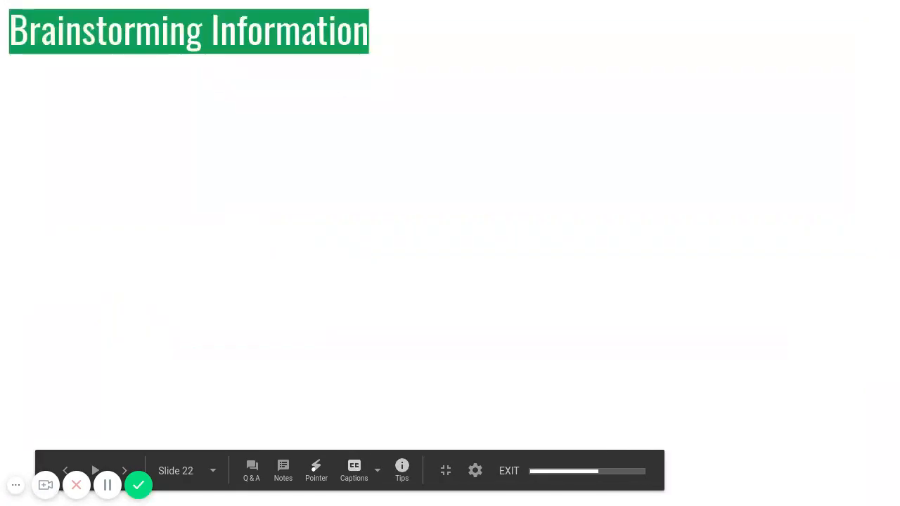